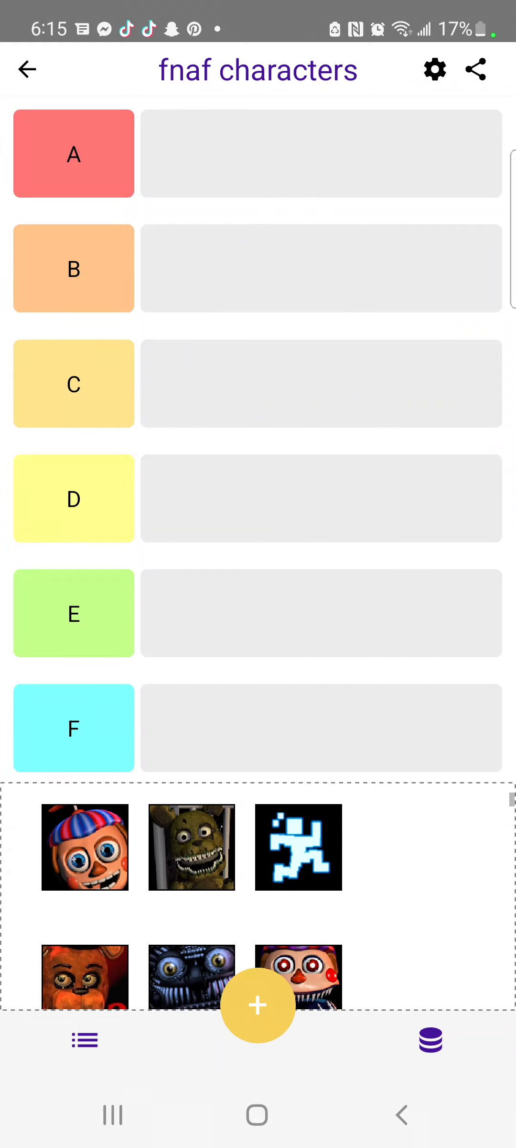
Step: Rank the blue bunny icon into tier C and the propeller-cap icon into tier E
{"action": "scroll", "scroll_direction": "down", "scroll_amount": 3}
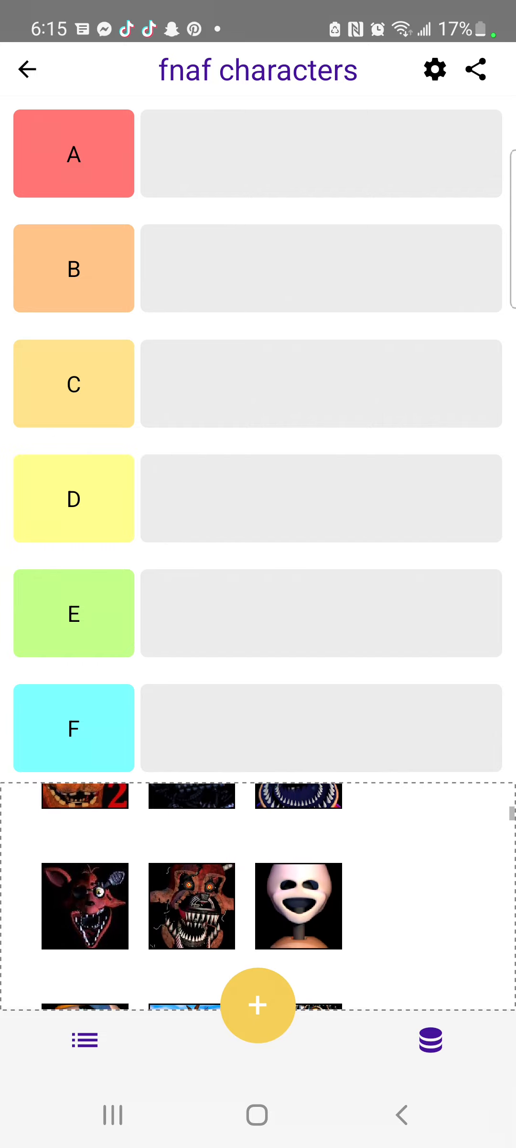
{"action": "scroll", "scroll_direction": "down", "scroll_amount": 3}
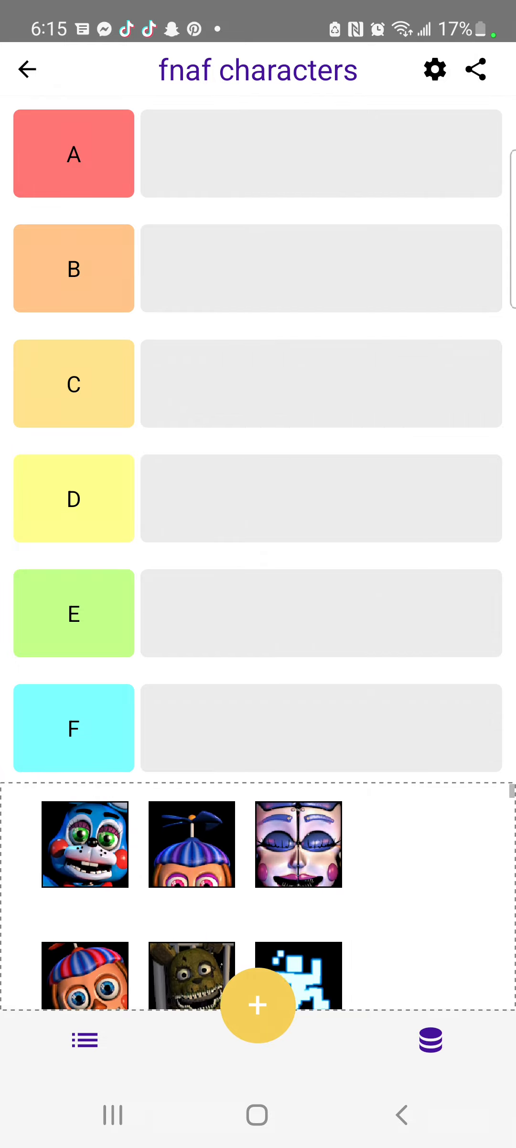
{"action": "left_click", "coordinate": [84, 844]}
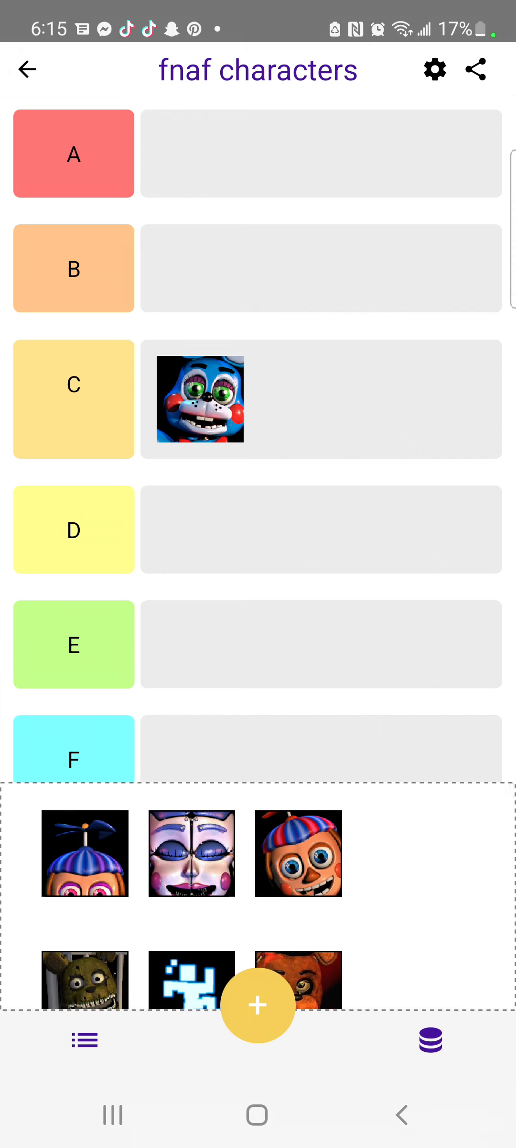
{"action": "left_click", "coordinate": [85, 853]}
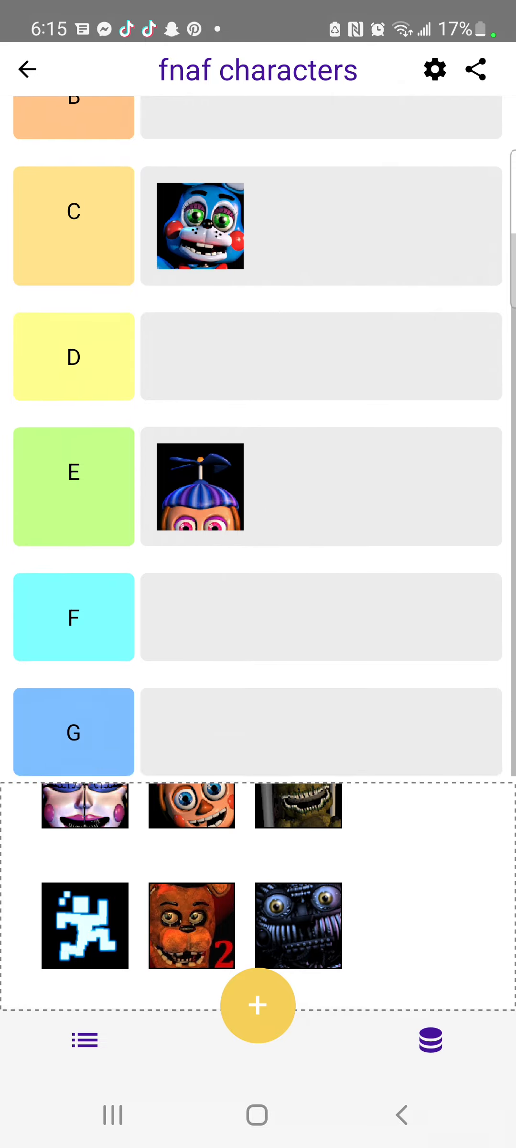
{"action": "scroll", "scroll_direction": "down", "scroll_amount": 3}
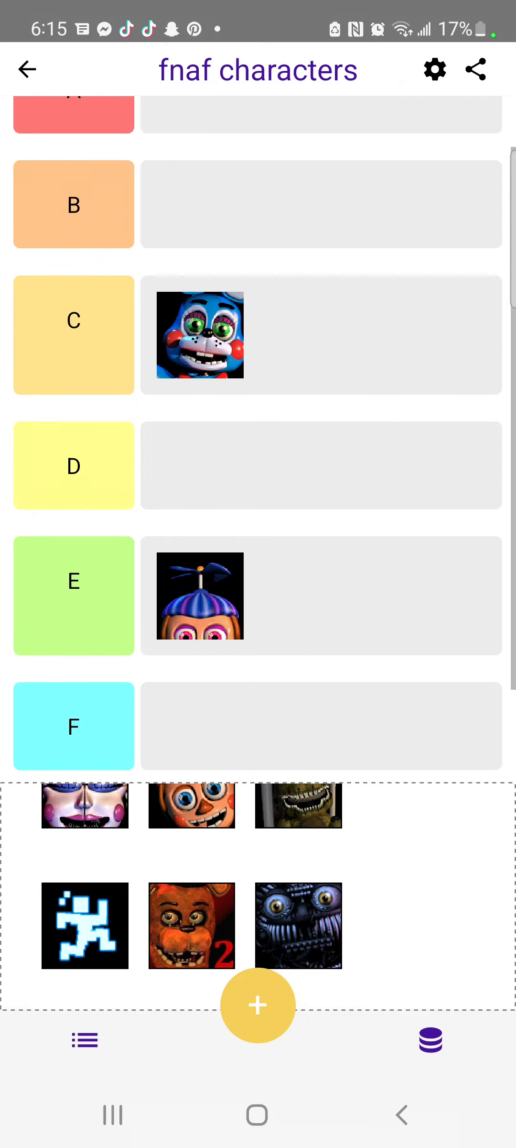
{"action": "scroll", "scroll_direction": "down", "scroll_amount": 3}
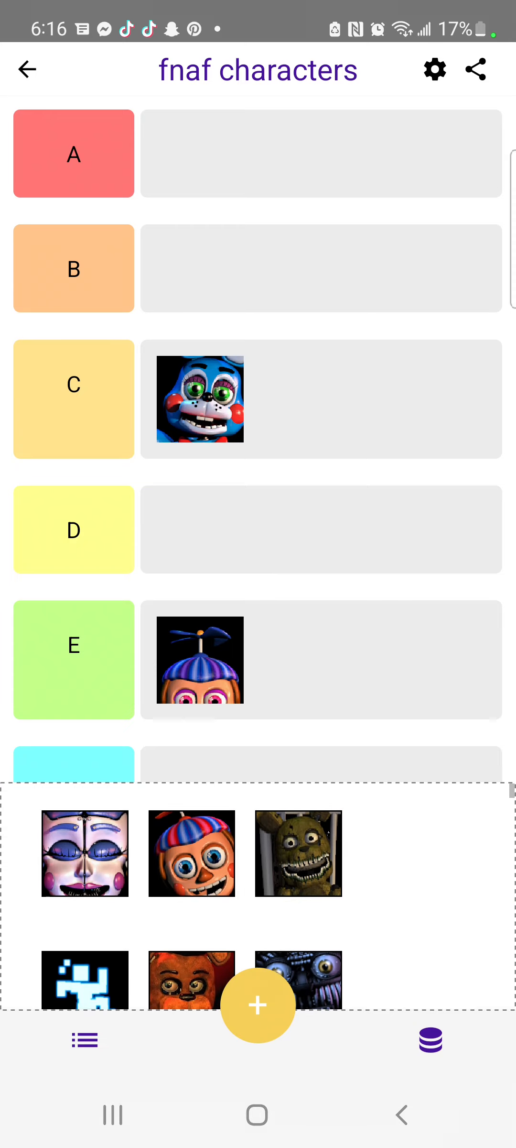
Step: Rank the ballerina icon E, the cap-wearing boy C and the green rotten bear B
{"action": "left_click", "coordinate": [84, 853]}
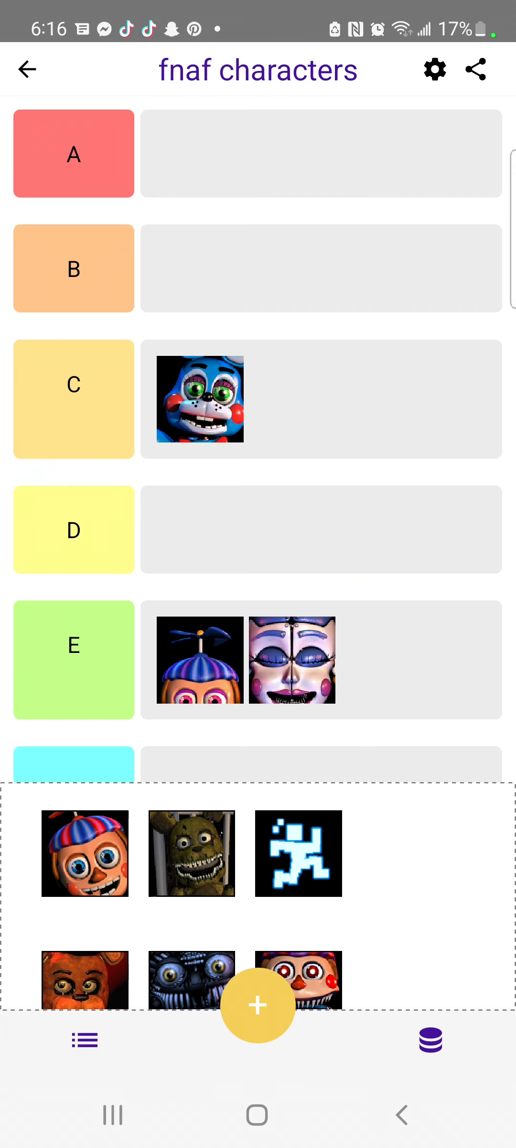
{"action": "scroll", "scroll_direction": "down", "scroll_amount": 3}
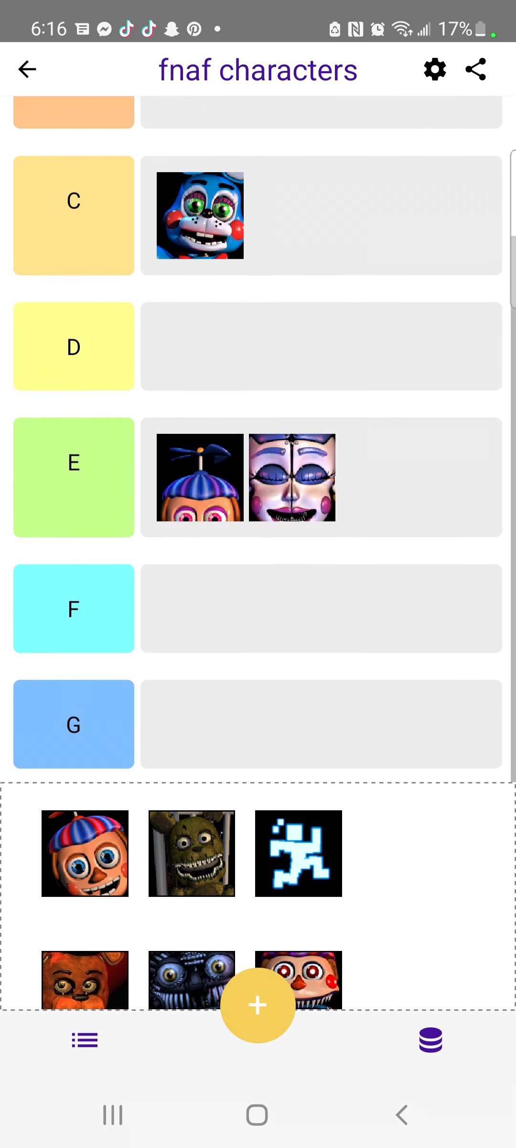
{"action": "scroll", "scroll_direction": "up", "scroll_amount": 3}
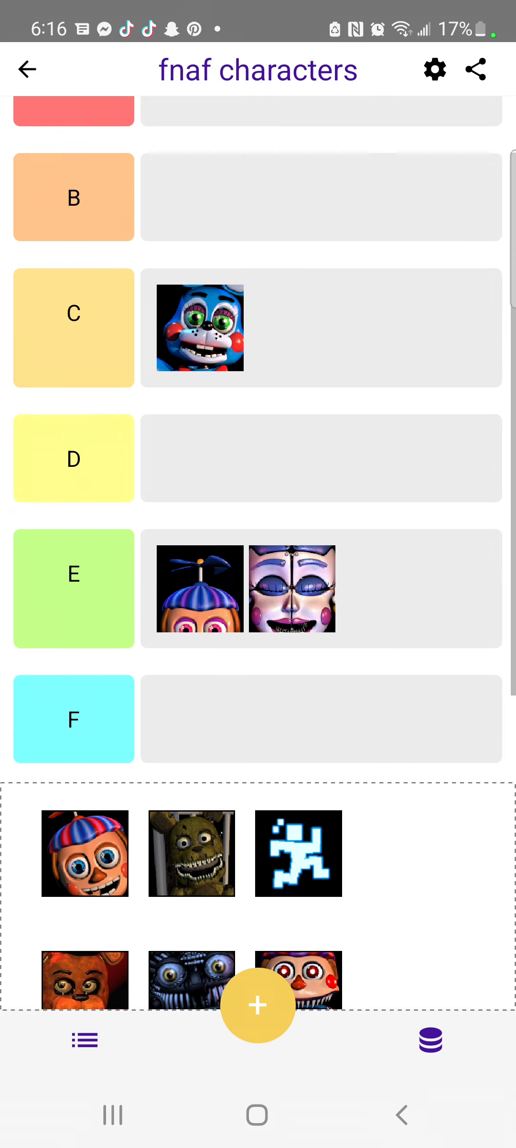
{"action": "scroll", "scroll_direction": "down", "scroll_amount": 3}
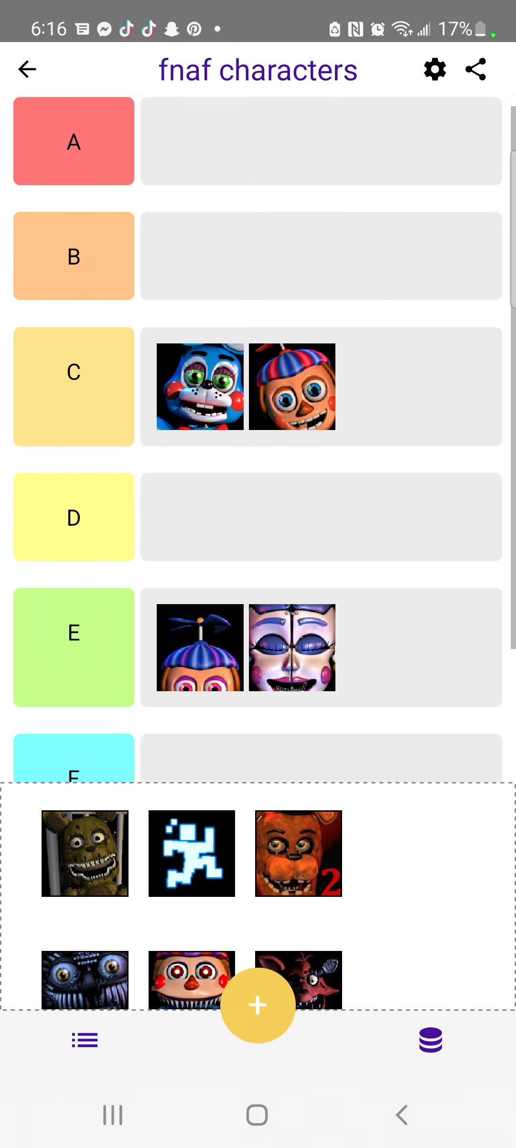
{"action": "scroll", "scroll_direction": "down", "scroll_amount": 3}
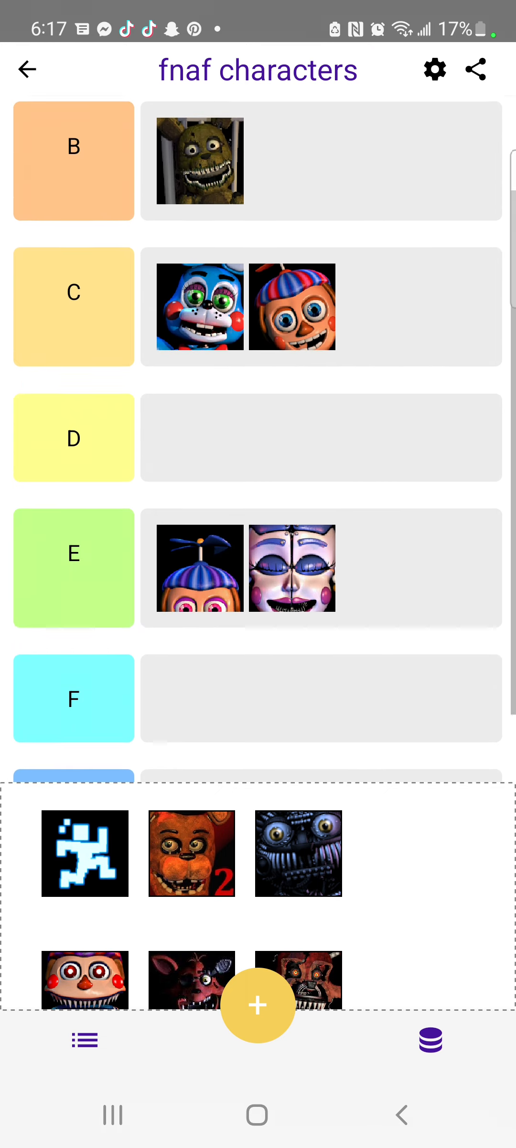
Step: Scroll the pool and bring up tier choices for the brown bear marked with a red 2
{"action": "scroll", "scroll_direction": "down", "scroll_amount": 3}
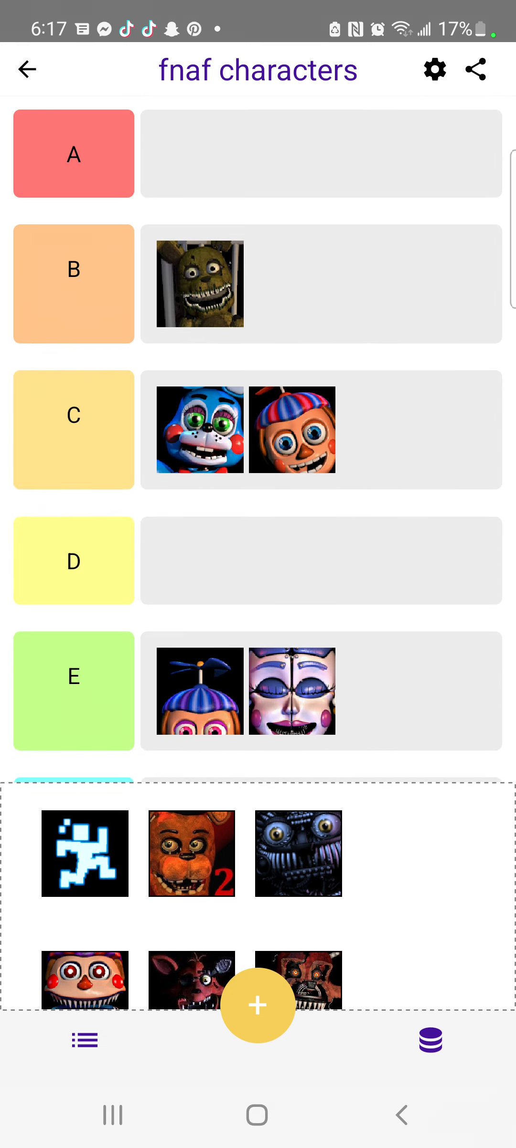
{"action": "scroll", "scroll_direction": "down", "scroll_amount": 3}
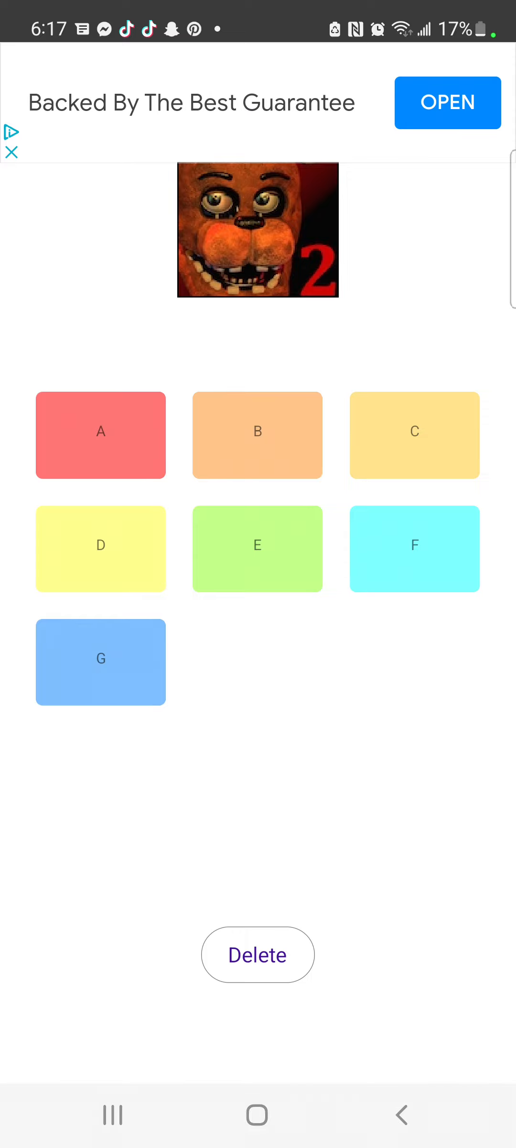
Step: Place the red-2 bear in tier B, then a clown in C, a dark animatronic in E and a white mask in F
{"action": "left_click", "coordinate": [256, 435]}
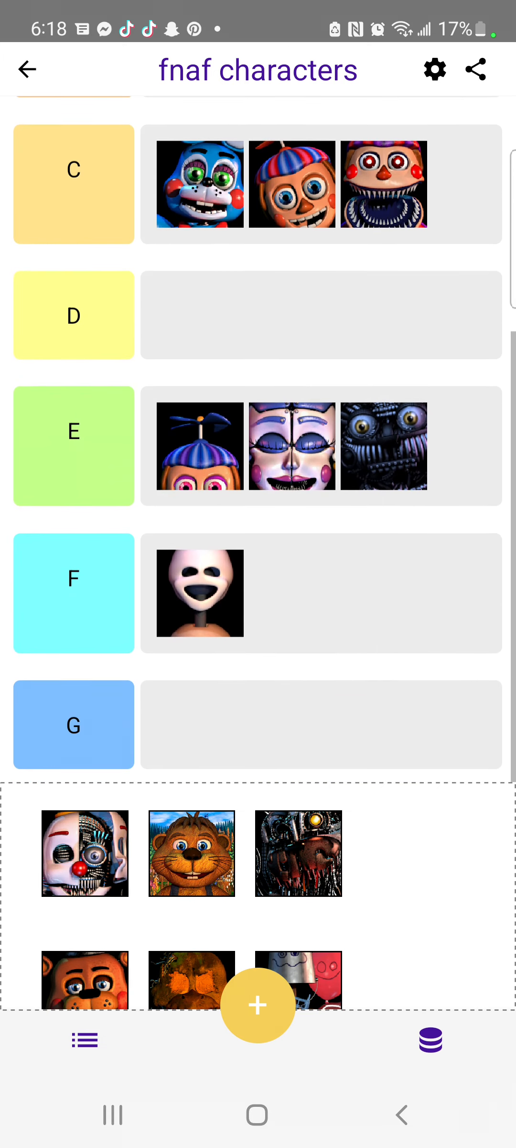
Step: Place the red-nosed half-skeleton clown icon in tier C
{"action": "scroll", "scroll_direction": "down", "scroll_amount": 3}
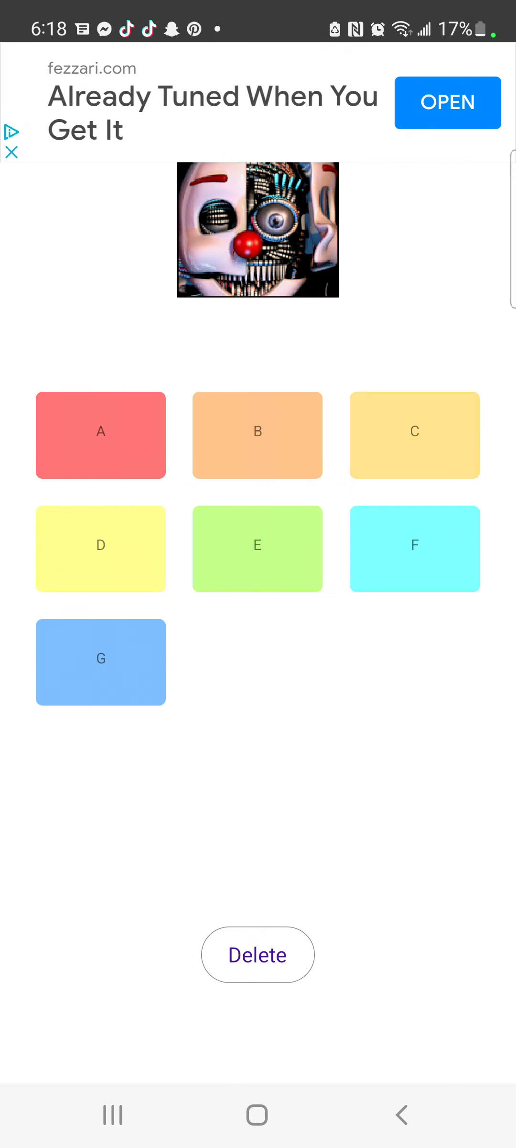
{"action": "left_click", "coordinate": [415, 435]}
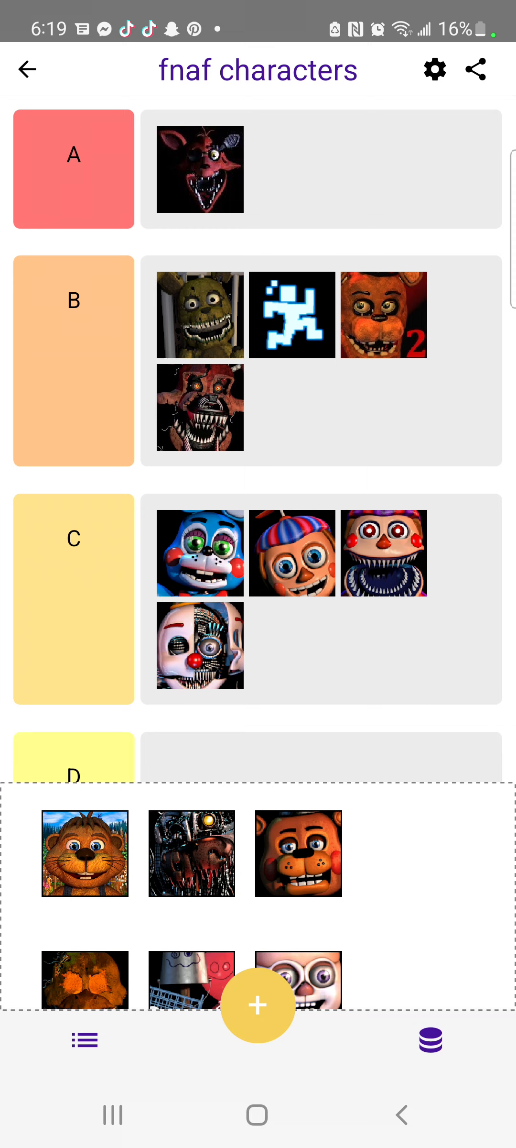
Step: Place the beaver in D, the cartoon Freddy in A and two icons in C, then select the pale wide-eyed icon
{"action": "left_click", "coordinate": [84, 853]}
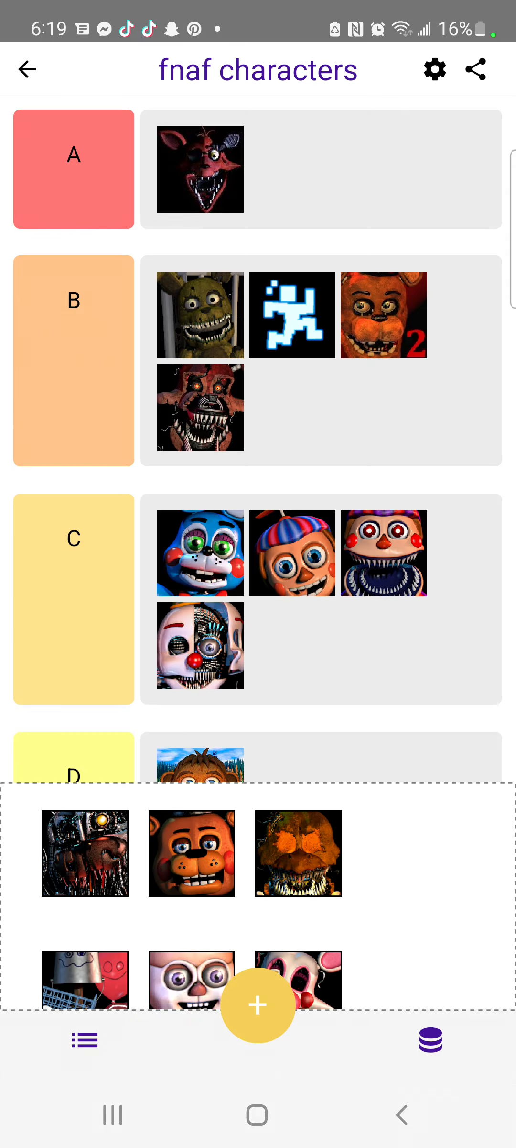
{"action": "scroll", "scroll_direction": "down", "scroll_amount": 3}
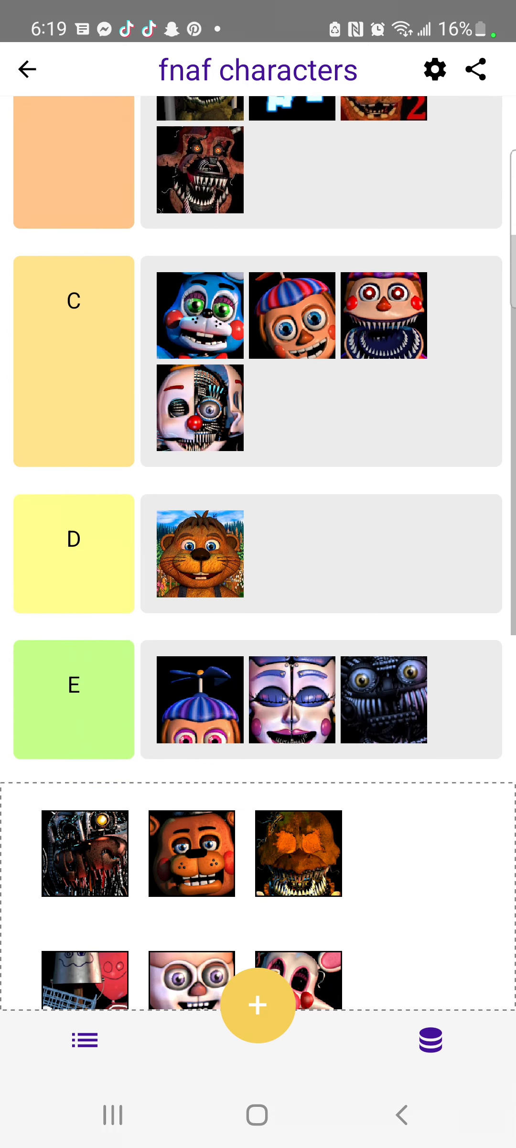
{"action": "scroll", "scroll_direction": "down", "scroll_amount": 3}
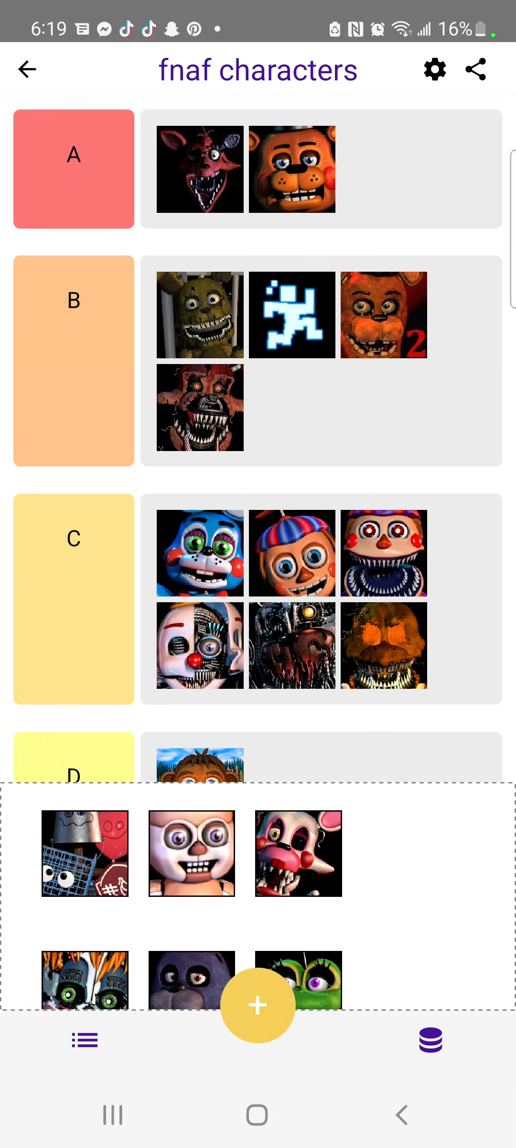
{"action": "scroll", "scroll_direction": "down", "scroll_amount": 3}
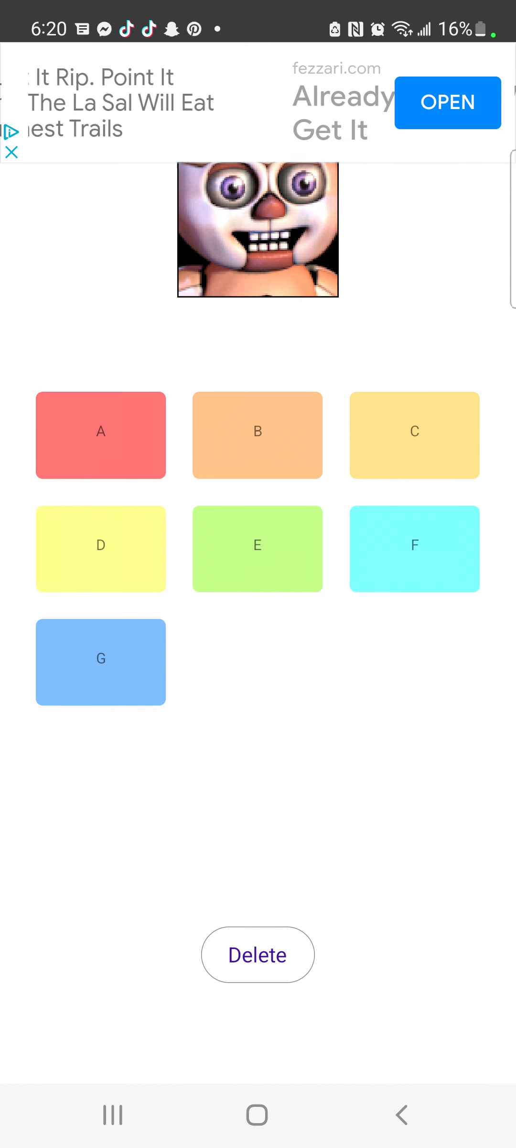
Step: Rank the pale wide-eyed icon, put the green-eyed clown in D and the purple rabbit in B
{"action": "left_click", "coordinate": [101, 548]}
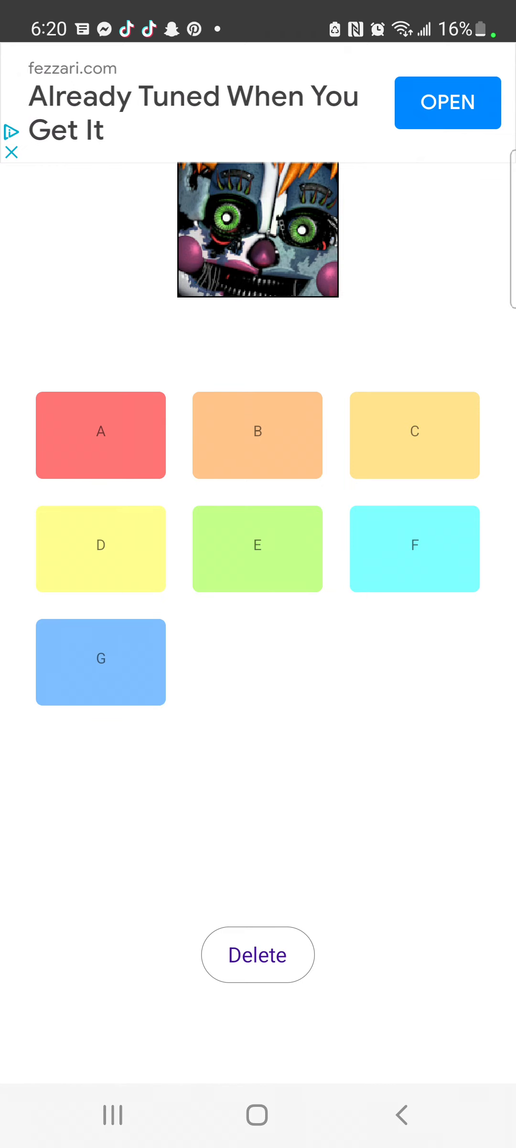
{"action": "left_click", "coordinate": [102, 549]}
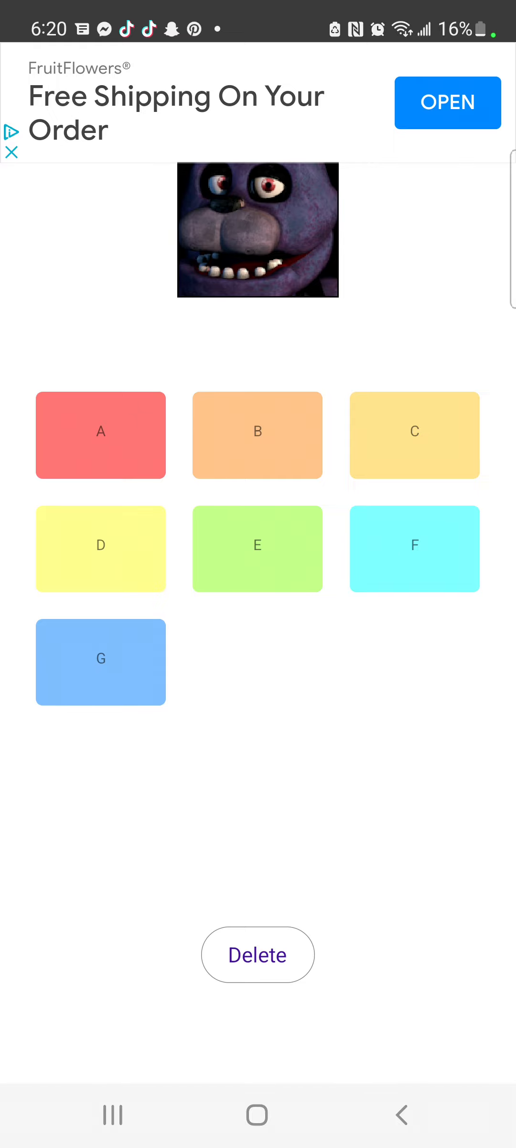
{"action": "left_click", "coordinate": [257, 435]}
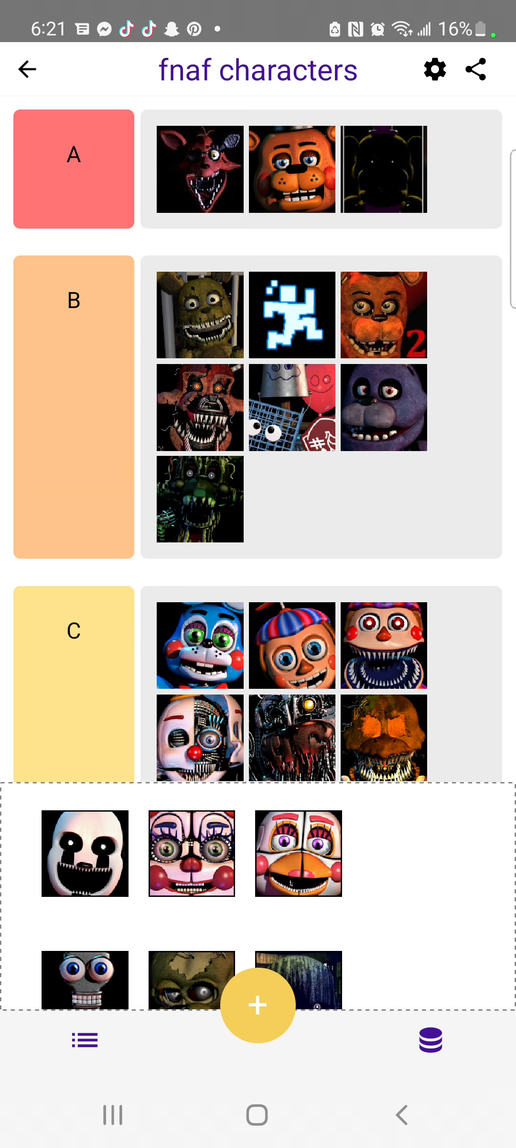
Step: Place the white-masked character and the bug-eyed endoskeleton in tier A
{"action": "left_click", "coordinate": [85, 853]}
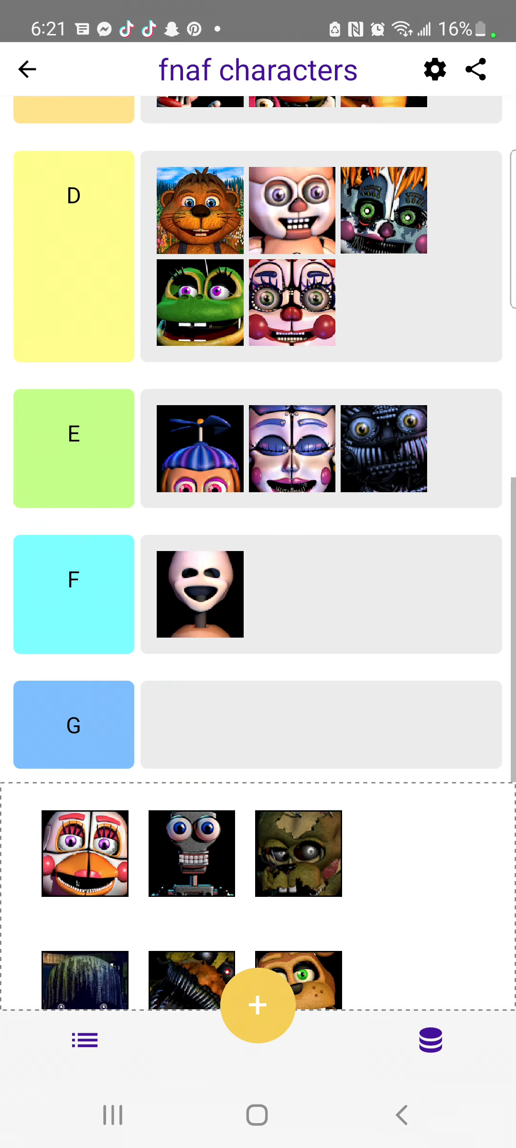
{"action": "scroll", "scroll_direction": "down", "scroll_amount": 3}
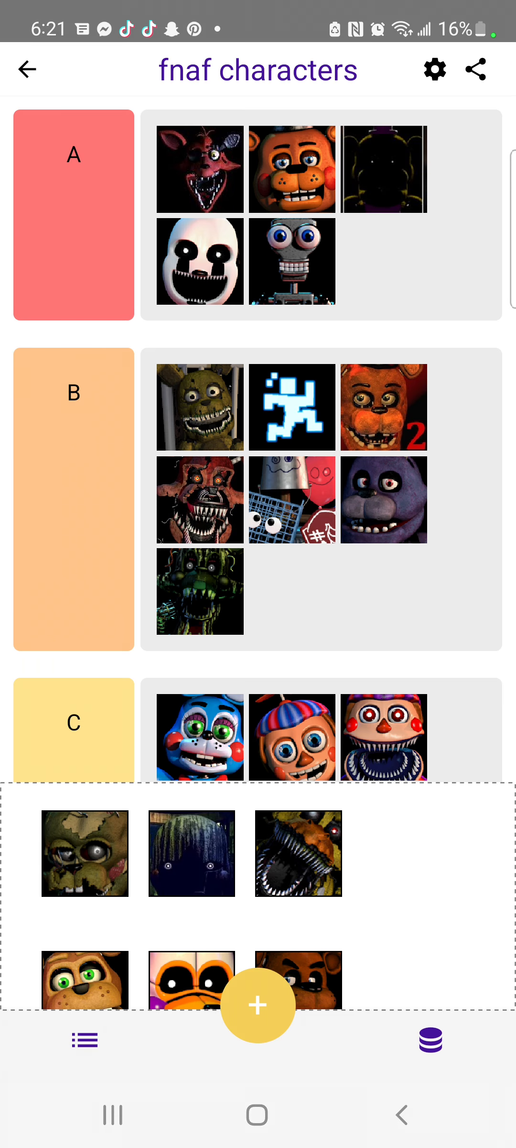
Step: Place the dark long-haired figure in tier B and select the orange-masked character for ranking
{"action": "scroll", "scroll_direction": "down", "scroll_amount": 3}
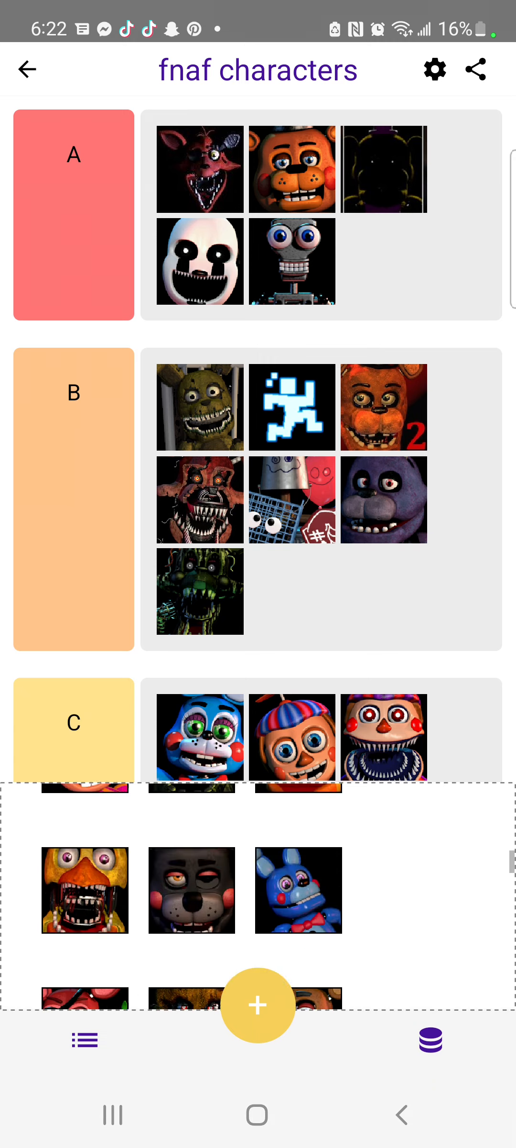
{"action": "scroll", "scroll_direction": "down", "scroll_amount": 3}
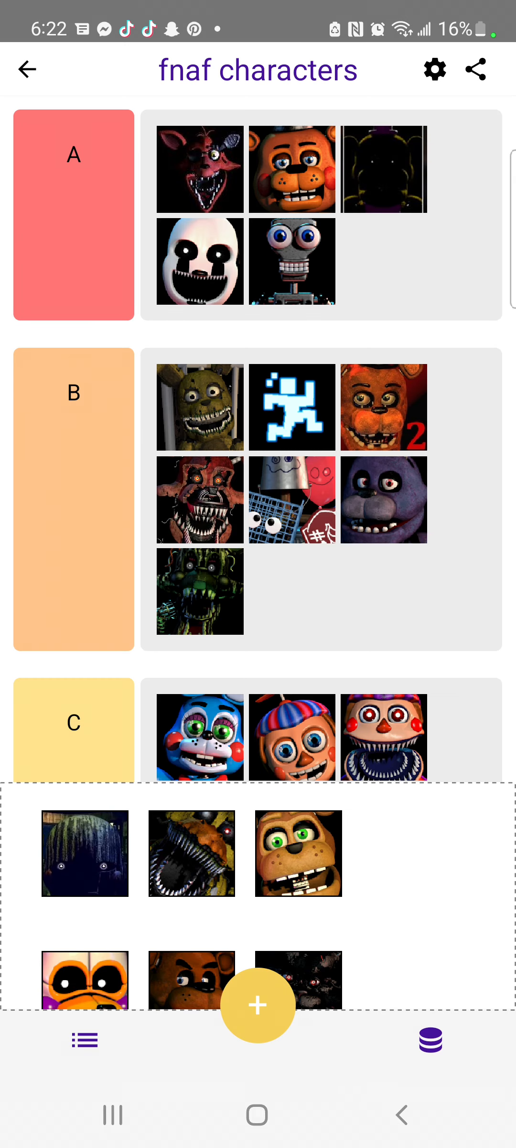
{"action": "scroll", "scroll_direction": "down", "scroll_amount": 3}
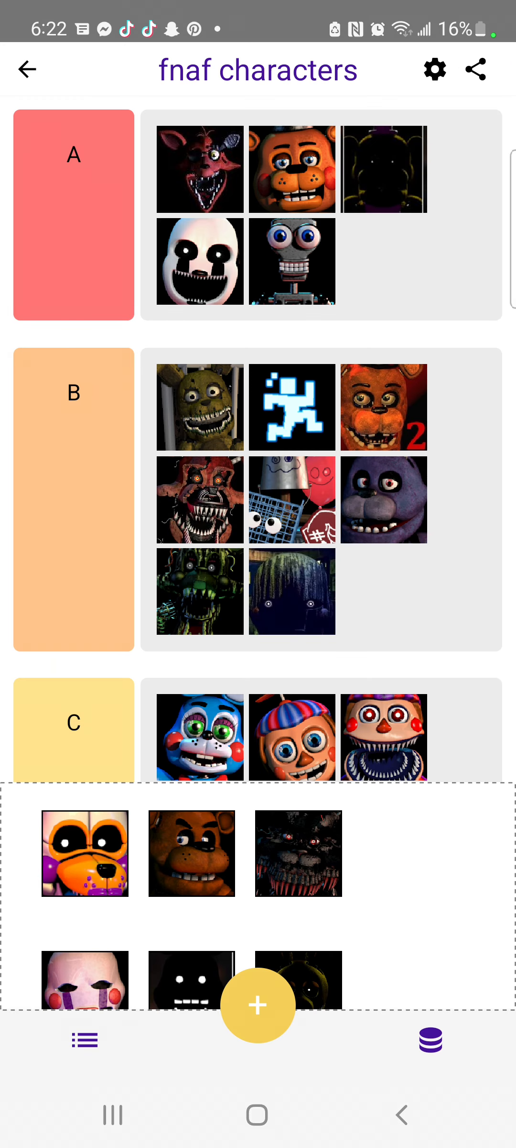
{"action": "left_click", "coordinate": [84, 853]}
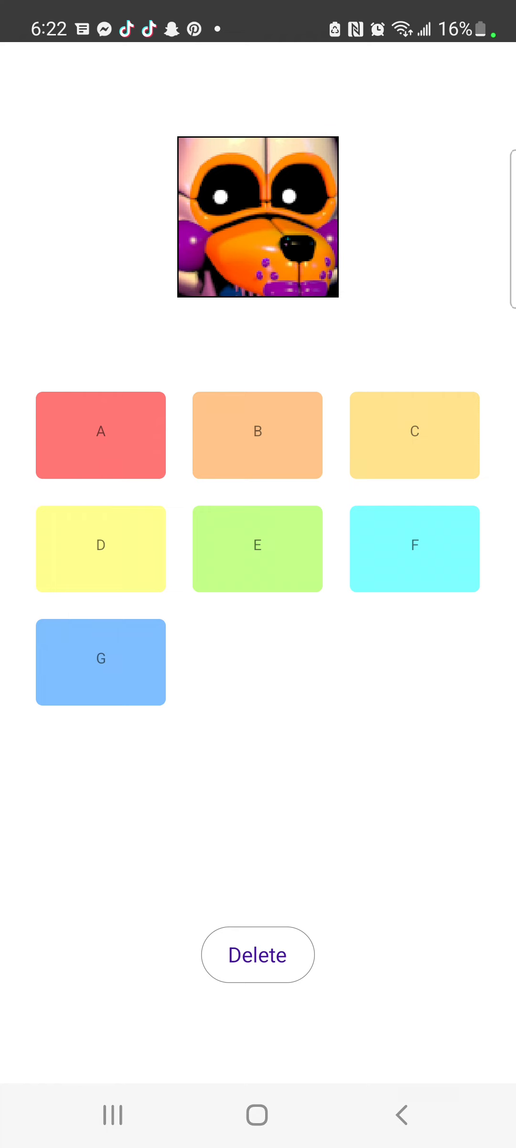
Step: Place the orange-masked character in B, the purple-and-white bear in A, and several more in A or B
{"action": "left_click", "coordinate": [28, 70]}
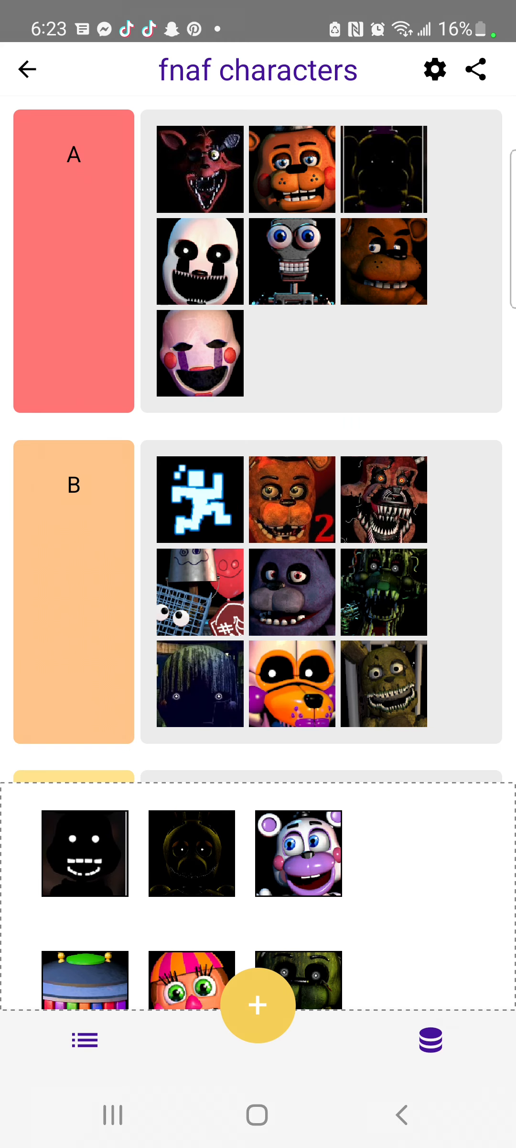
{"action": "scroll", "scroll_direction": "down", "scroll_amount": 3}
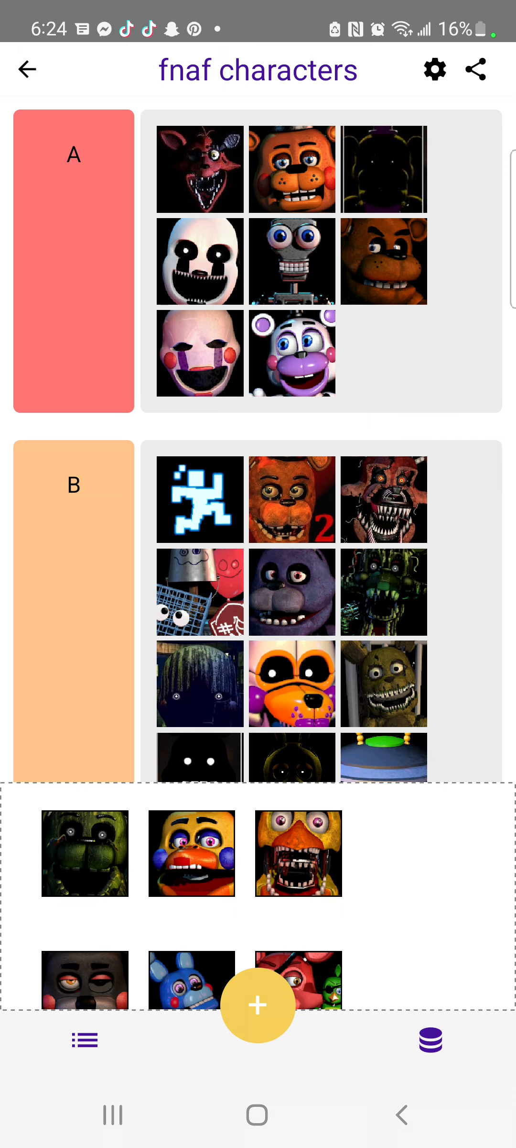
Step: Assign the open-jawed yellow chicken icon to tier C
{"action": "scroll", "scroll_direction": "down", "scroll_amount": 3}
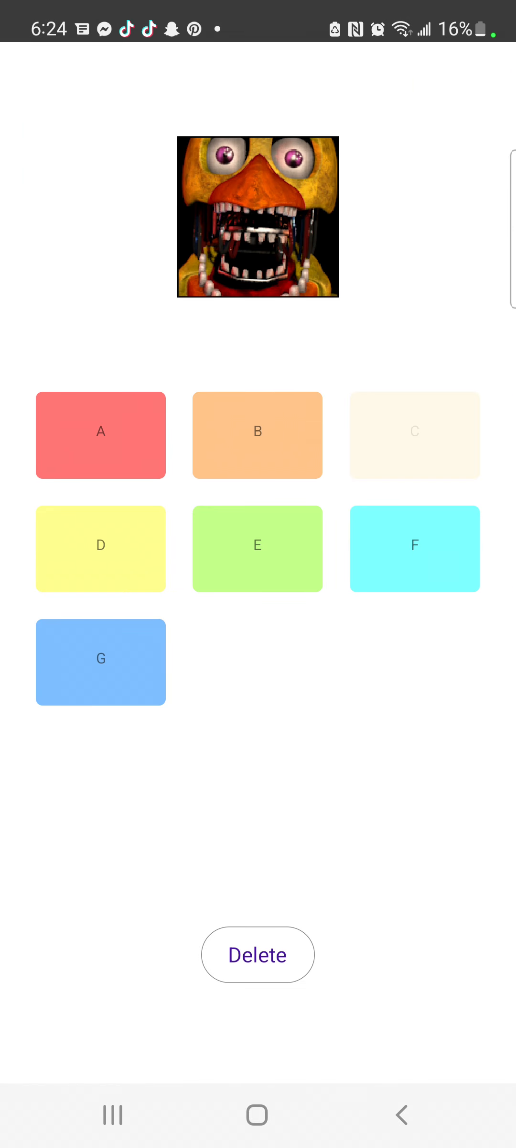
{"action": "left_click", "coordinate": [415, 435]}
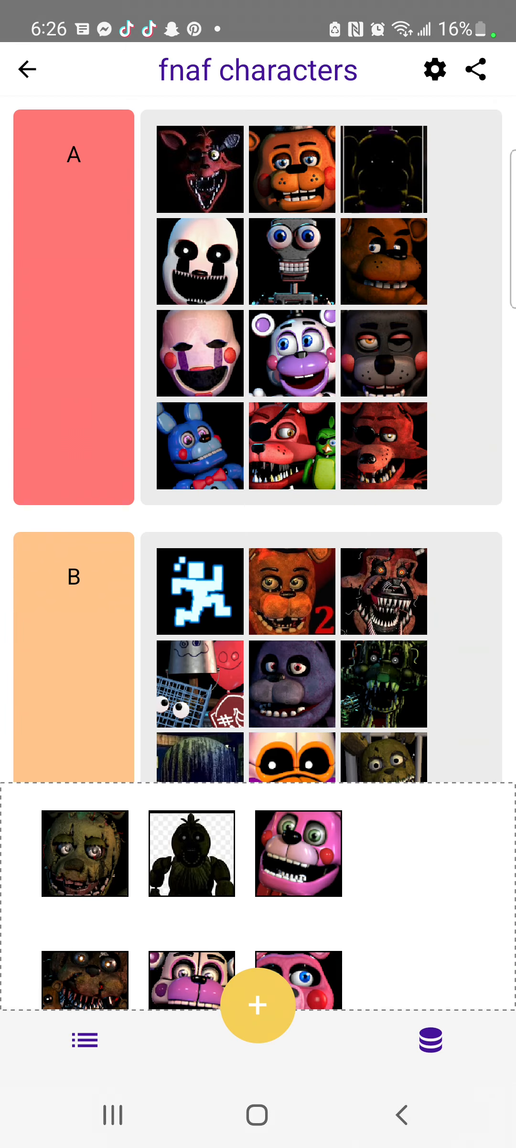
Step: Scroll down the tier list to review the icons now in tier B
{"action": "scroll", "scroll_direction": "down", "scroll_amount": 3}
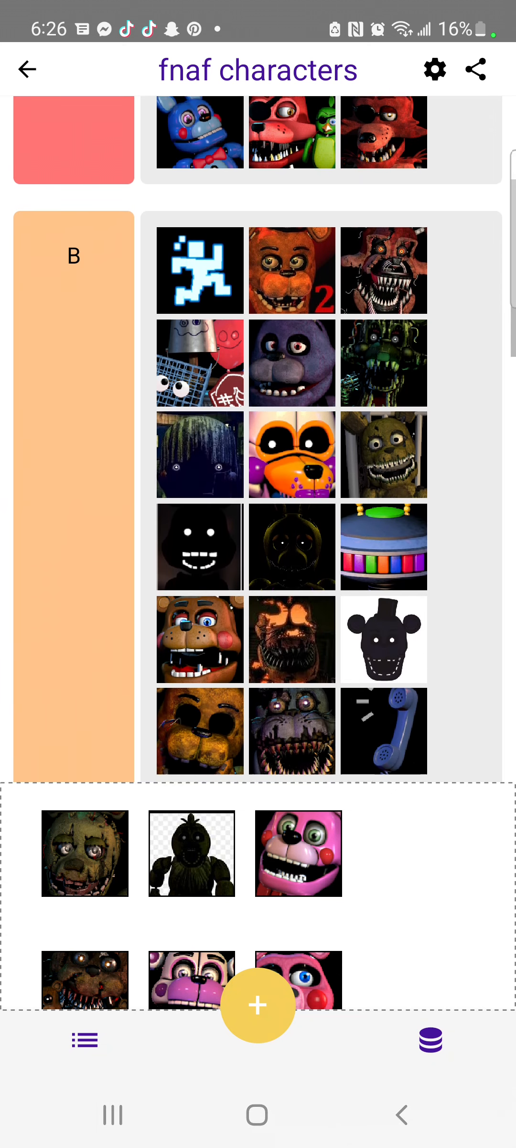
Step: Scroll down through tiers D and E toward the remaining pool icons
{"action": "scroll", "scroll_direction": "down", "scroll_amount": 3}
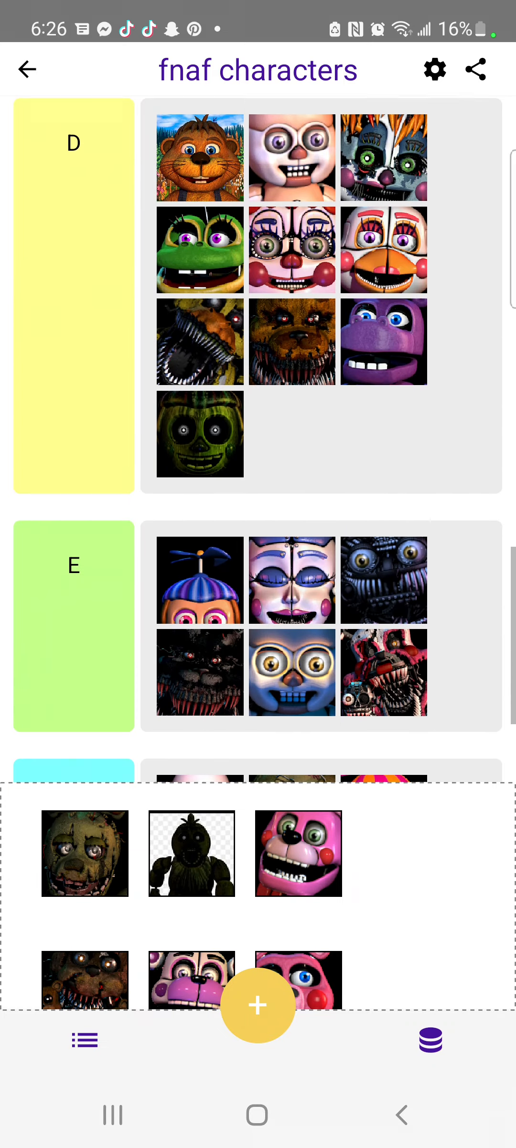
{"action": "scroll", "scroll_direction": "down", "scroll_amount": 3}
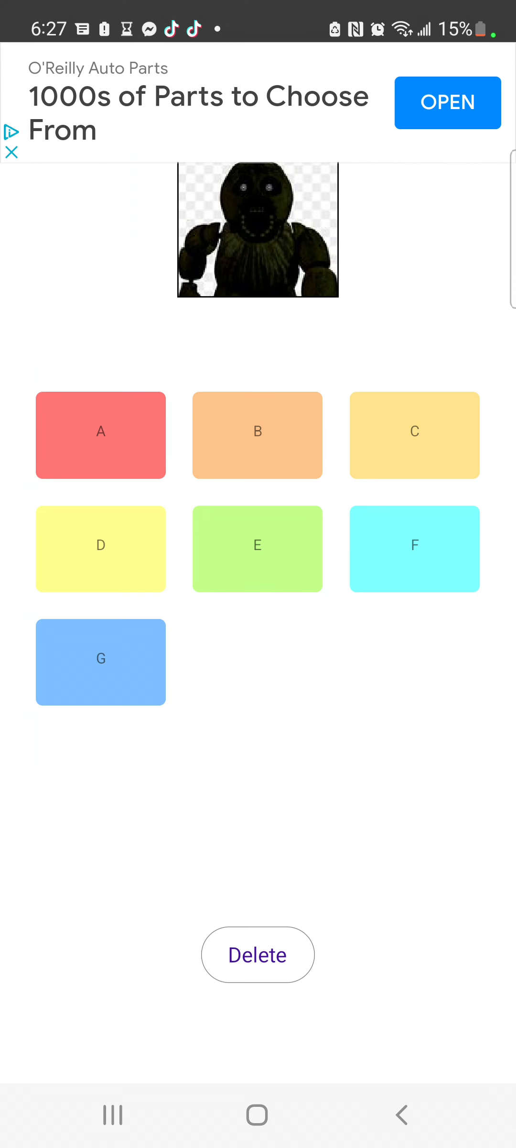
Step: Assign the dark chicken to tier B and the tangled bear-head cluster to tier A
{"action": "left_click", "coordinate": [258, 435]}
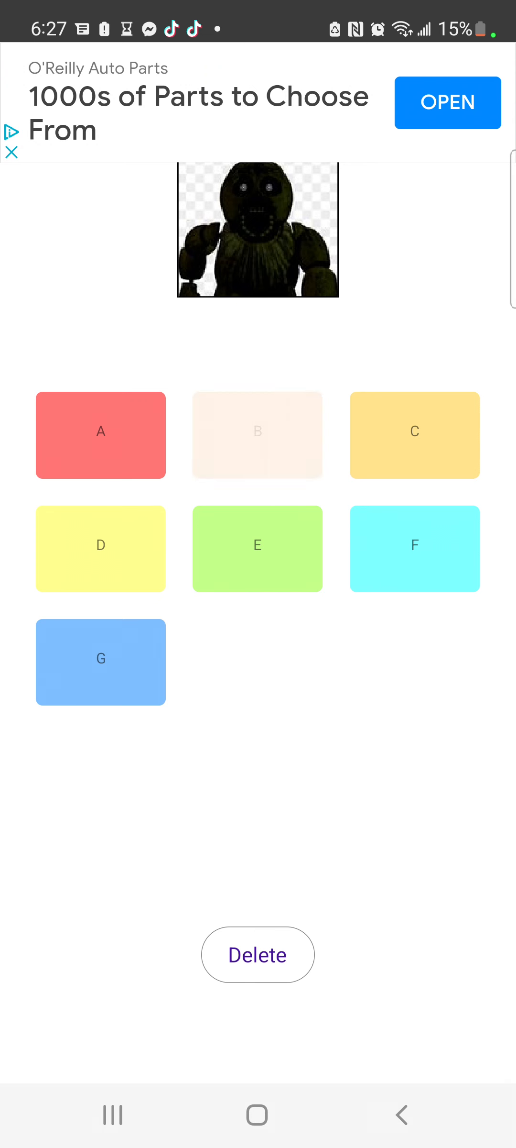
{"action": "left_click", "coordinate": [258, 436]}
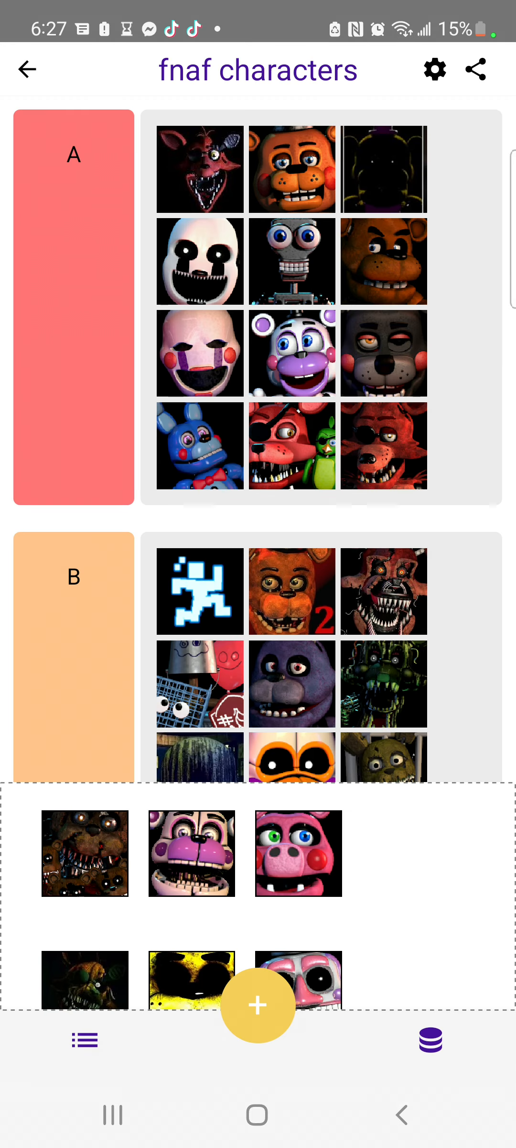
{"action": "scroll", "scroll_direction": "down", "scroll_amount": 3}
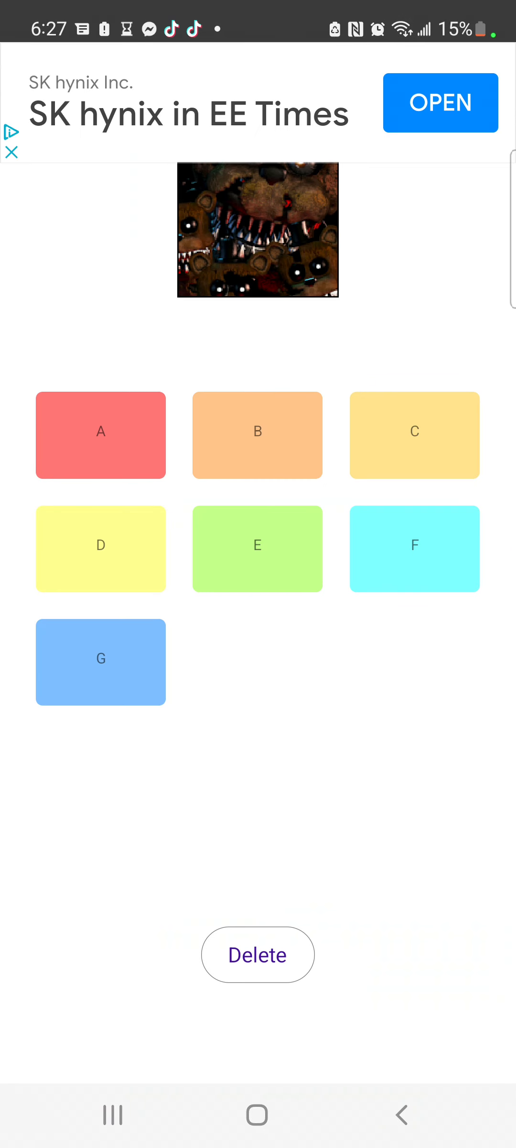
{"action": "left_click", "coordinate": [101, 435]}
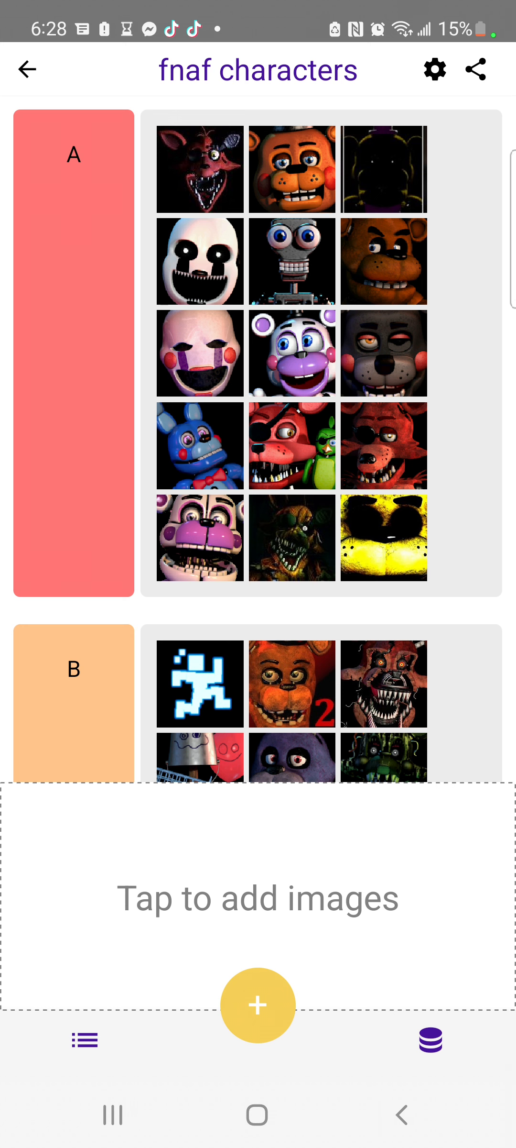
{"action": "scroll", "scroll_direction": "down", "scroll_amount": 3}
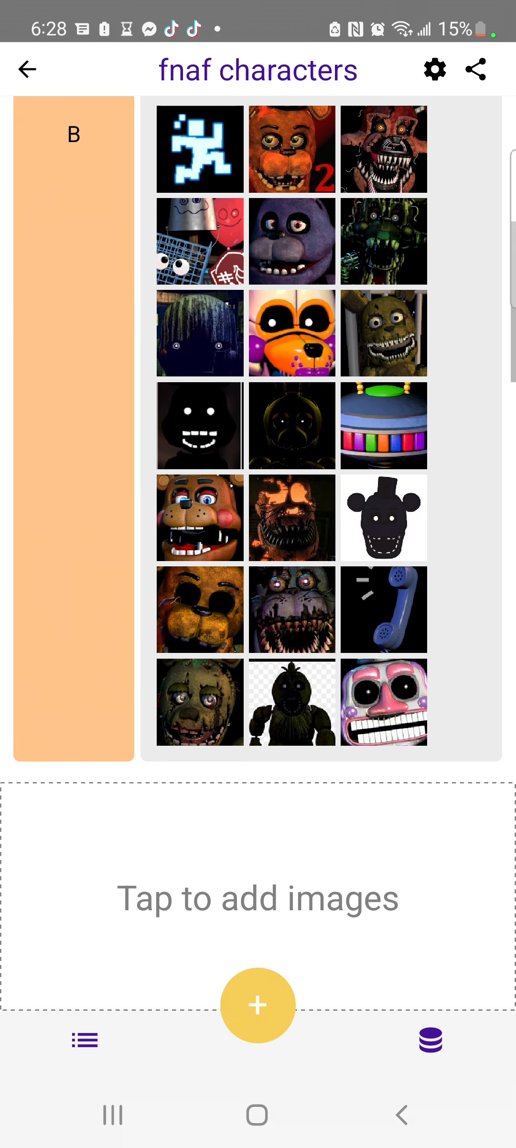